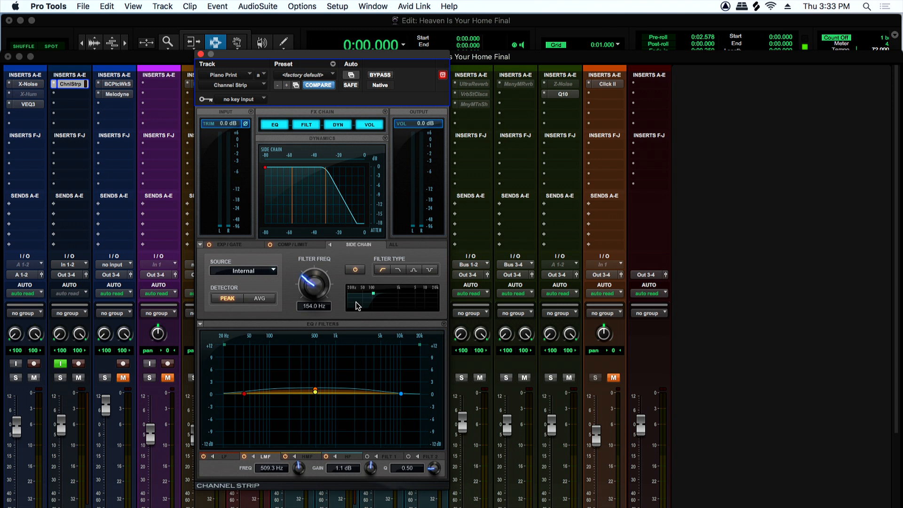
{"action": "mouse_move", "coordinate": [391, 299]}
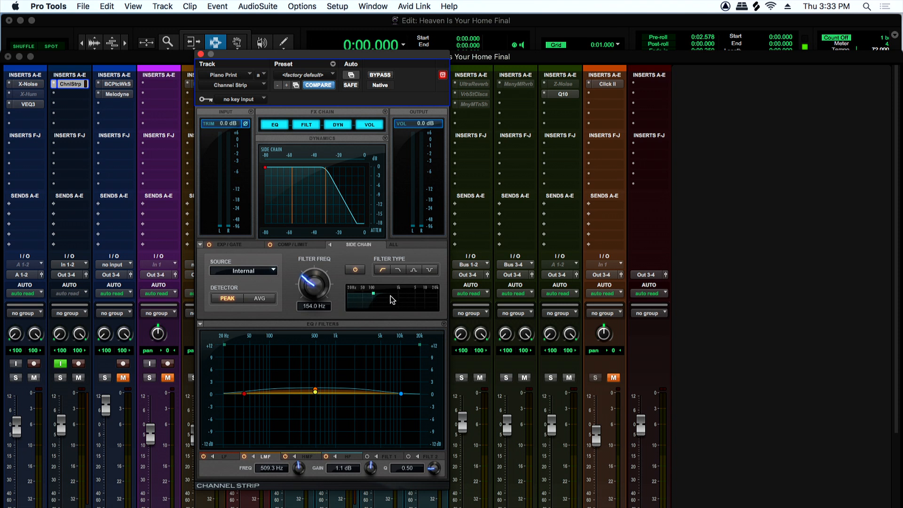
{"action": "mouse_move", "coordinate": [416, 315]}
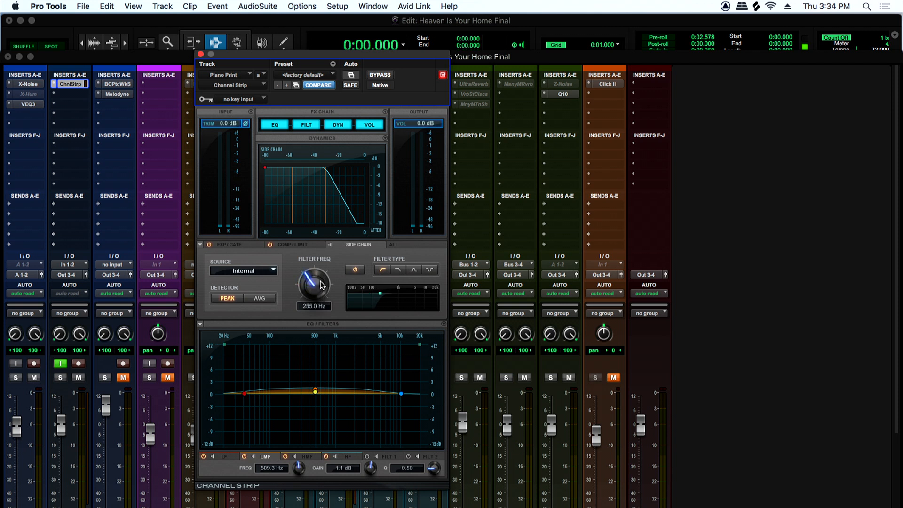
{"action": "mouse_move", "coordinate": [367, 299]}
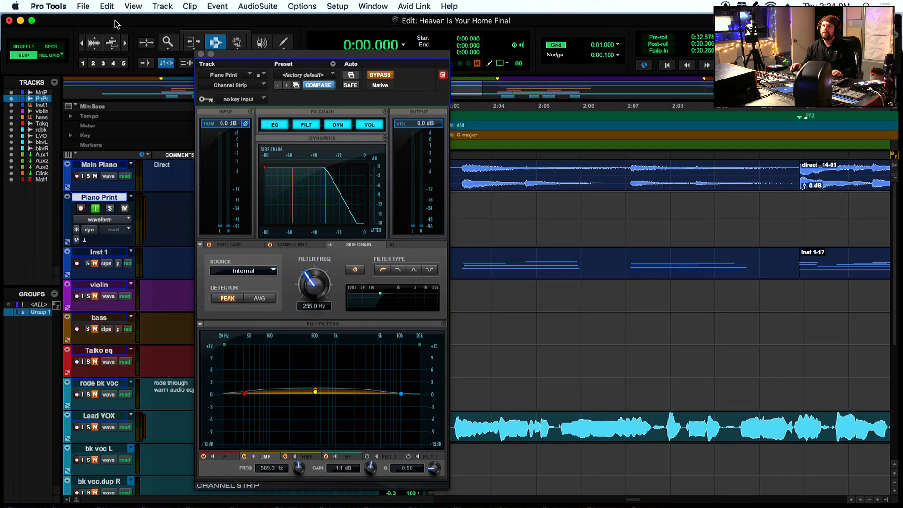
{"action": "key", "text": "space"}
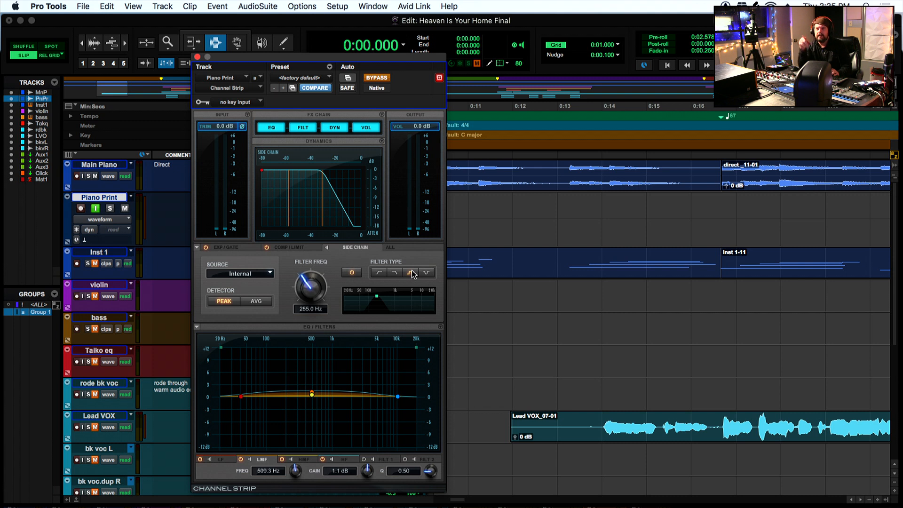
Switch the side-chain filter type to bell (band-pass), keeping it centred at 255 Hz.
{"action": "left_click", "coordinate": [409, 273]}
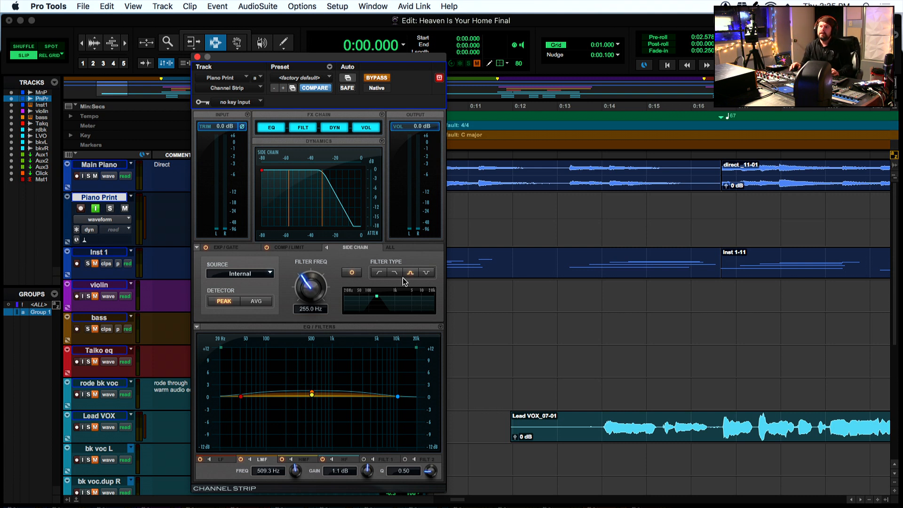
{"action": "mouse_move", "coordinate": [393, 273]}
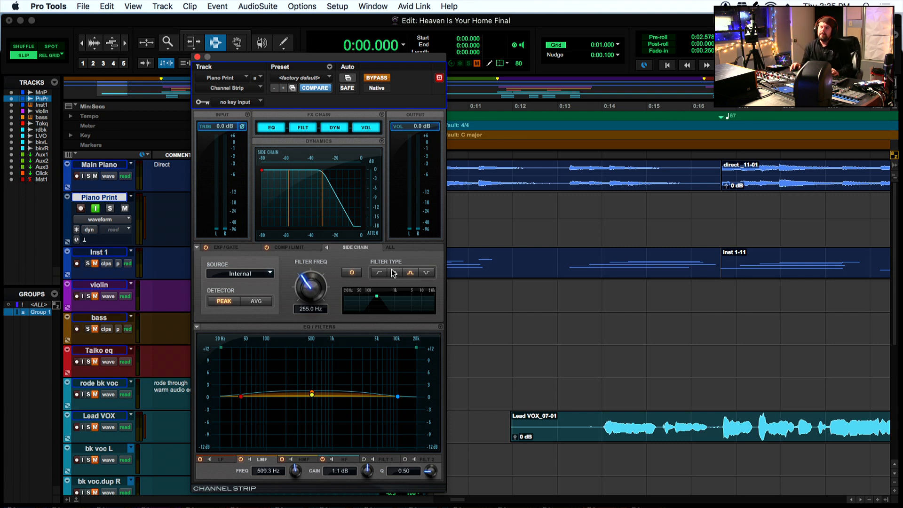
{"action": "mouse_move", "coordinate": [356, 301]}
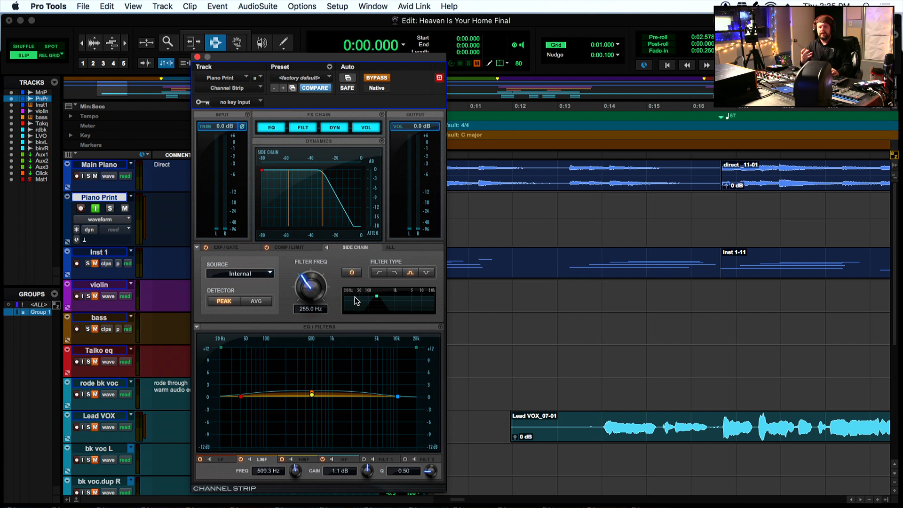